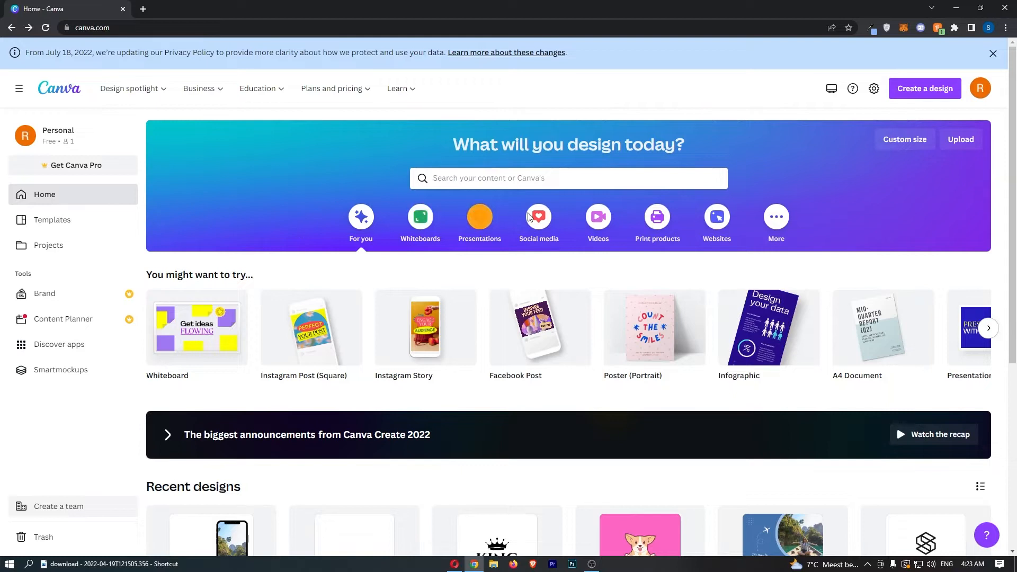
# Step: Search Canva for 'ebook' and open the dark Memories ebook cover template
pyautogui.click(568, 178)
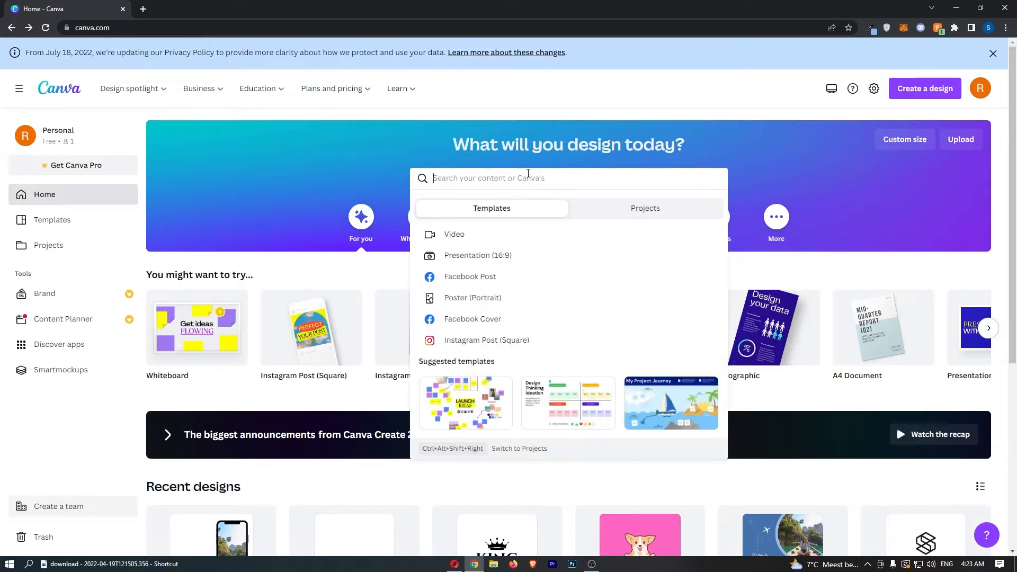
pyautogui.write('ebook')
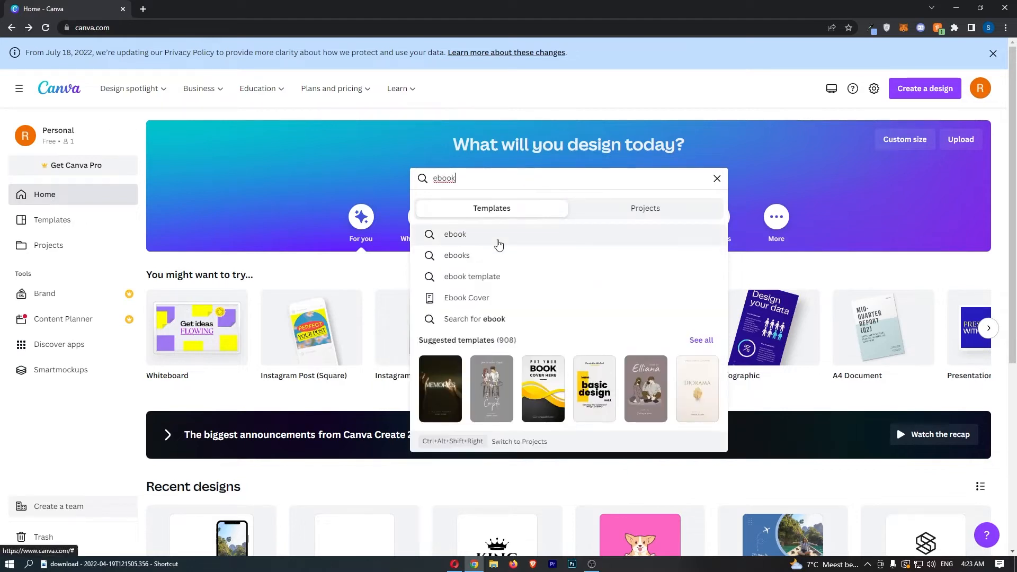
pyautogui.click(454, 234)
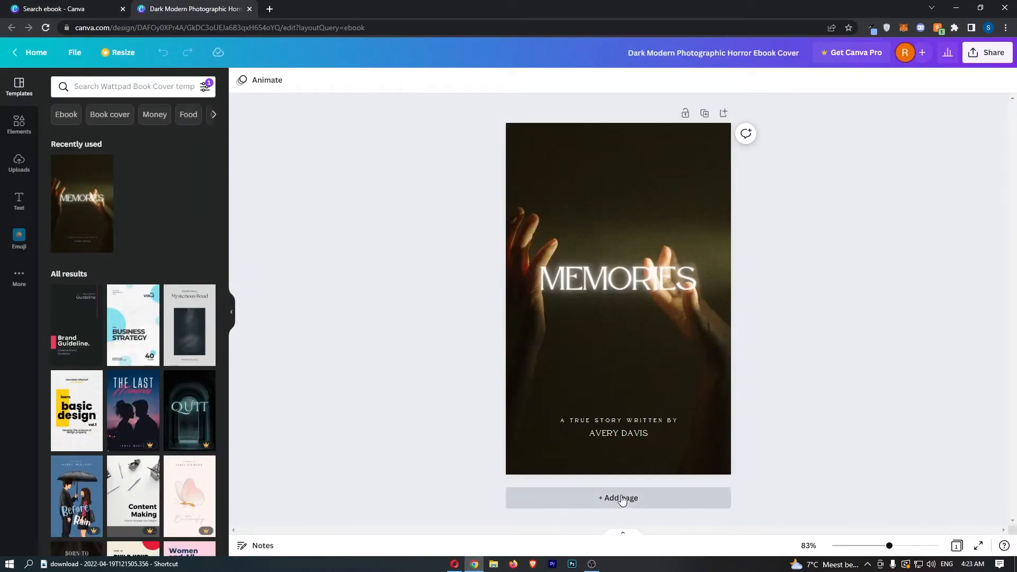
# Step: Add a new blank page after the cover and bring pink page 2 into view
pyautogui.click(618, 498)
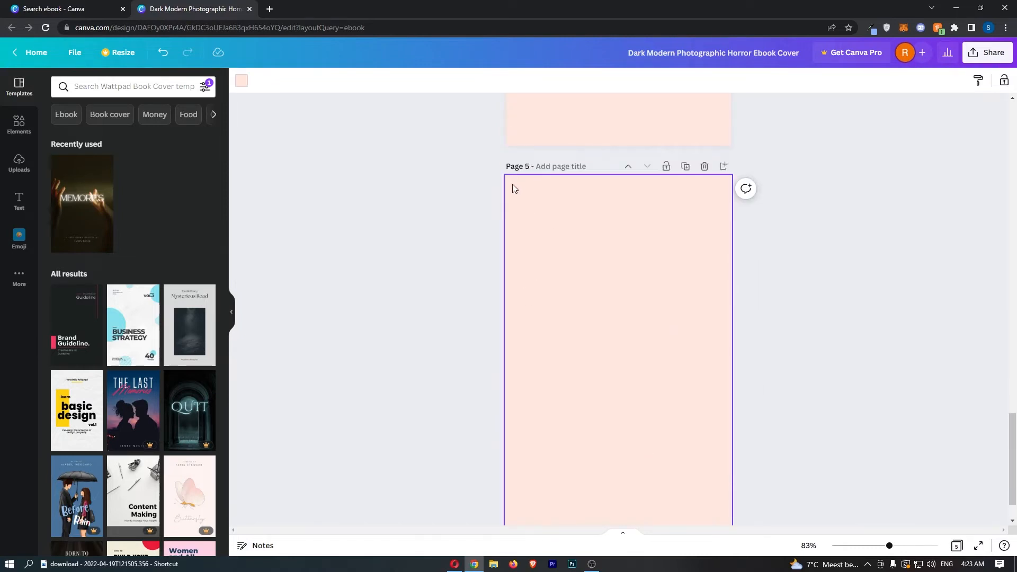
pyautogui.moveTo(863, 277)
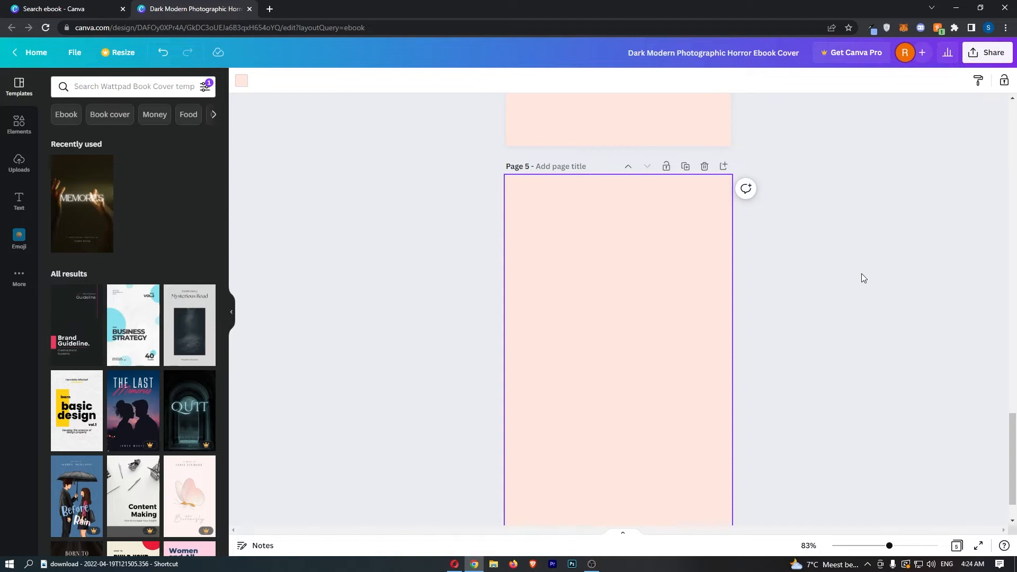
pyautogui.scroll(3)
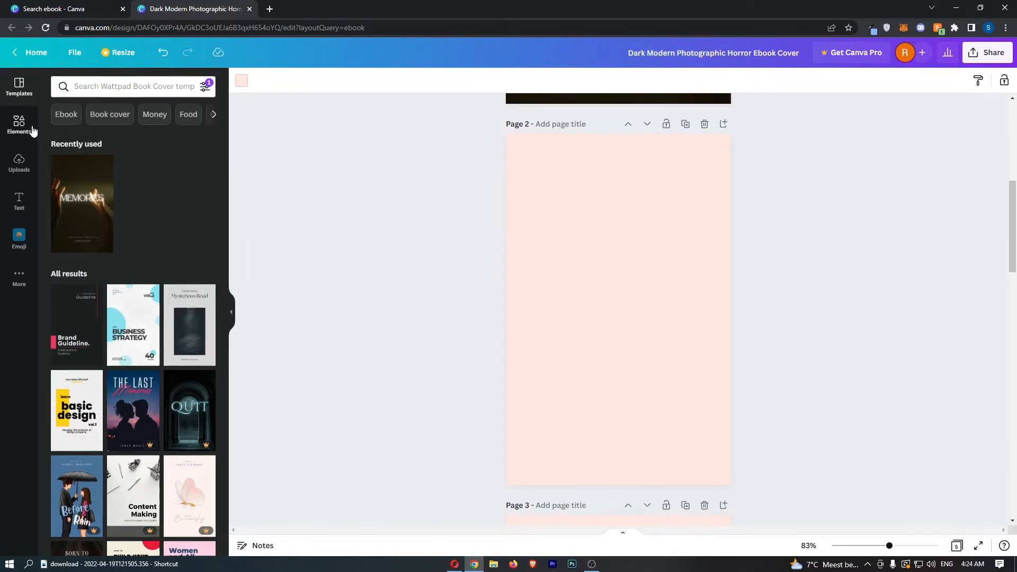
# Step: Add a square from Lines & Shapes to page 2 and shrink it near the top-left
pyautogui.click(20, 126)
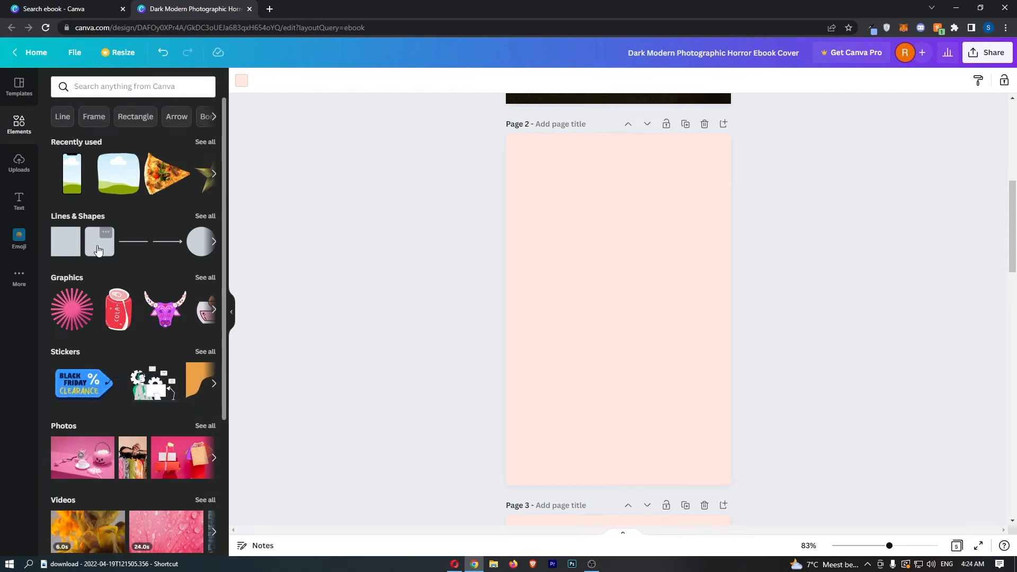
pyautogui.click(134, 85)
pyautogui.write('square')
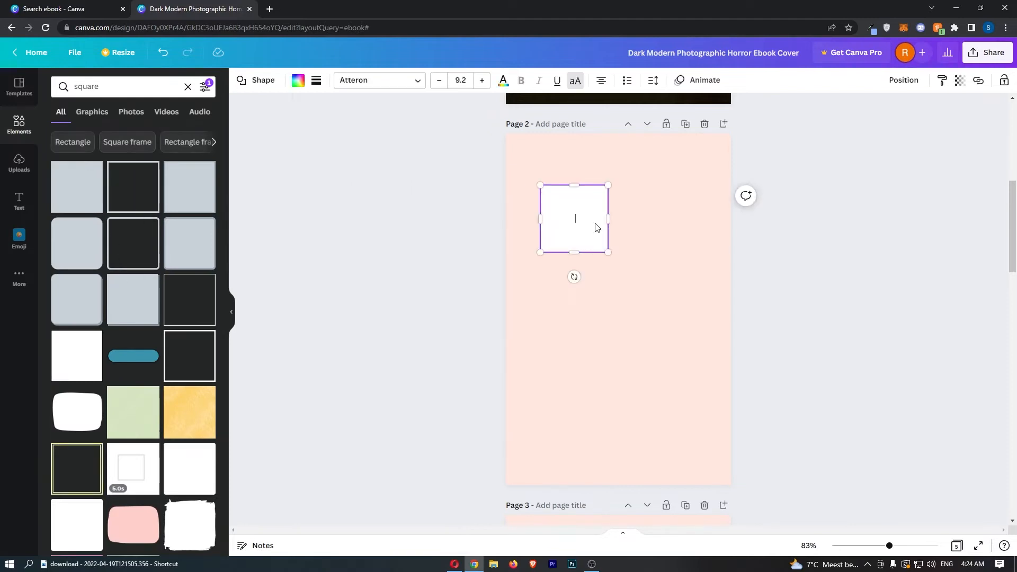
pyautogui.moveTo(608, 252); pyautogui.dragTo(569, 197)
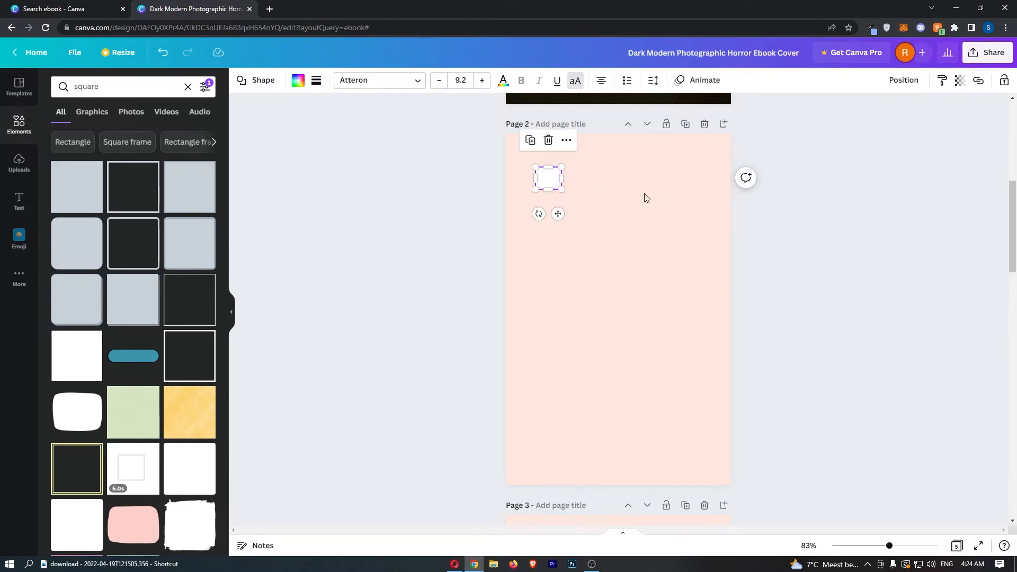
# Step: Change page 2's background colour from pale pink to white
pyautogui.click(297, 80)
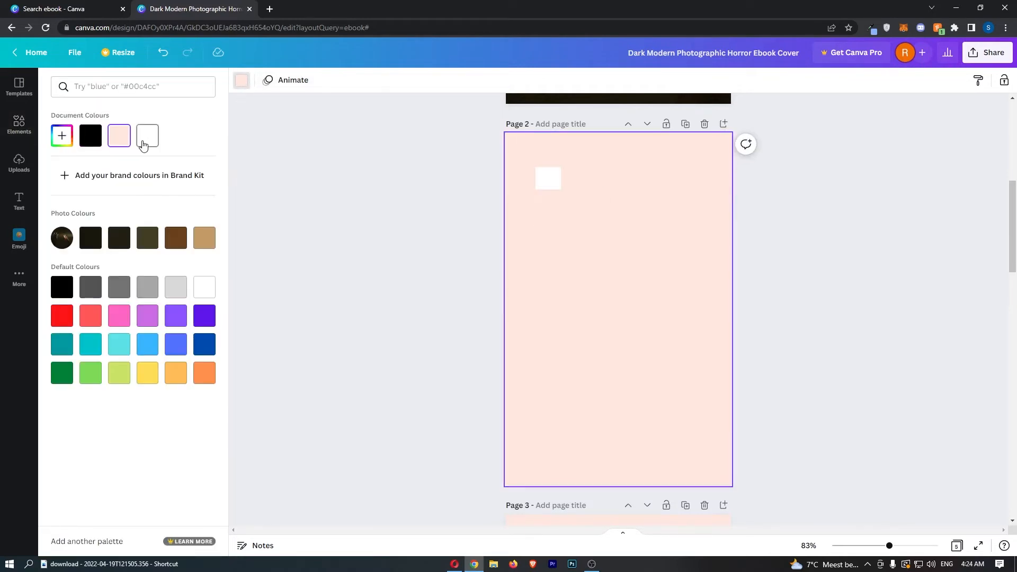
pyautogui.scroll(-3)
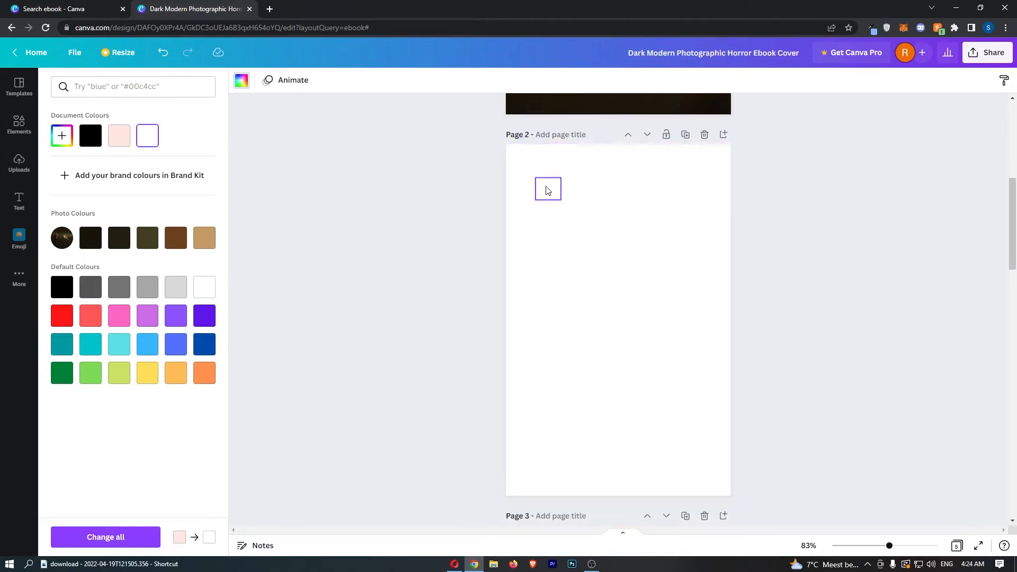
pyautogui.write('square')
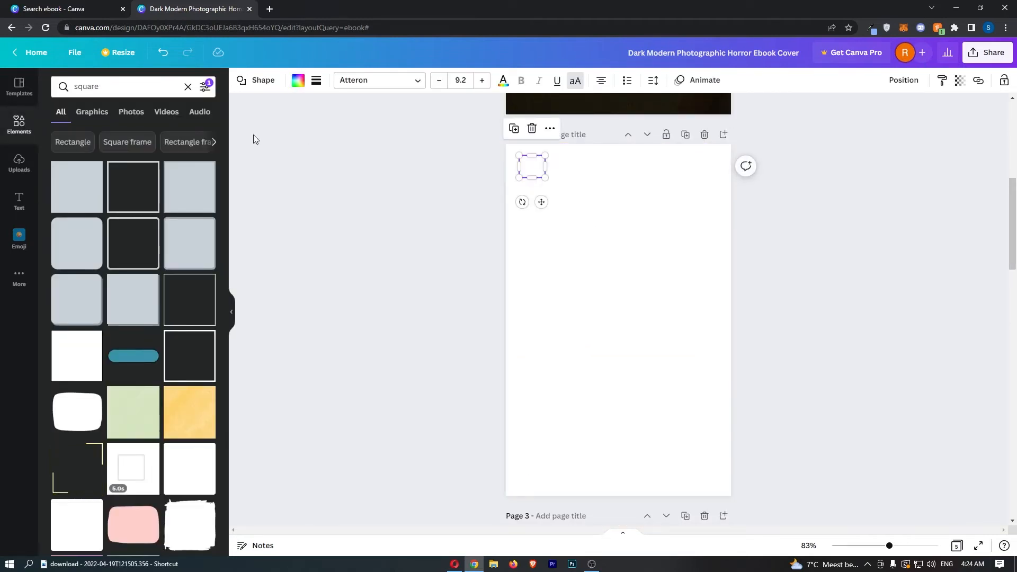
# Step: Fill the small square red and move it into page 2's top-left corner
pyautogui.click(297, 80)
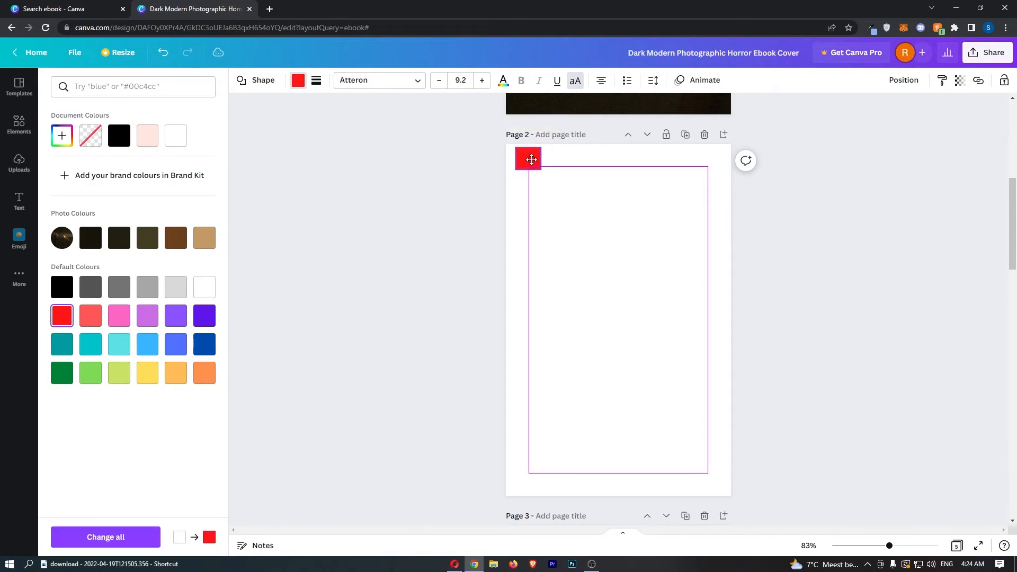
pyautogui.moveTo(528, 174); pyautogui.dragTo(529, 167)
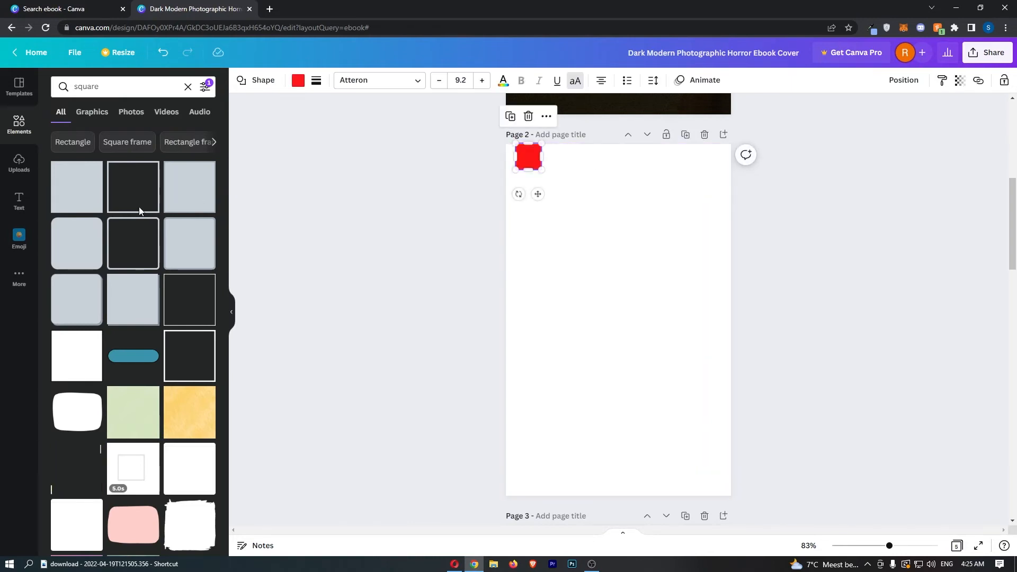
# Step: Add a heading reading '1' in League Spartan over the red square
pyautogui.click(19, 201)
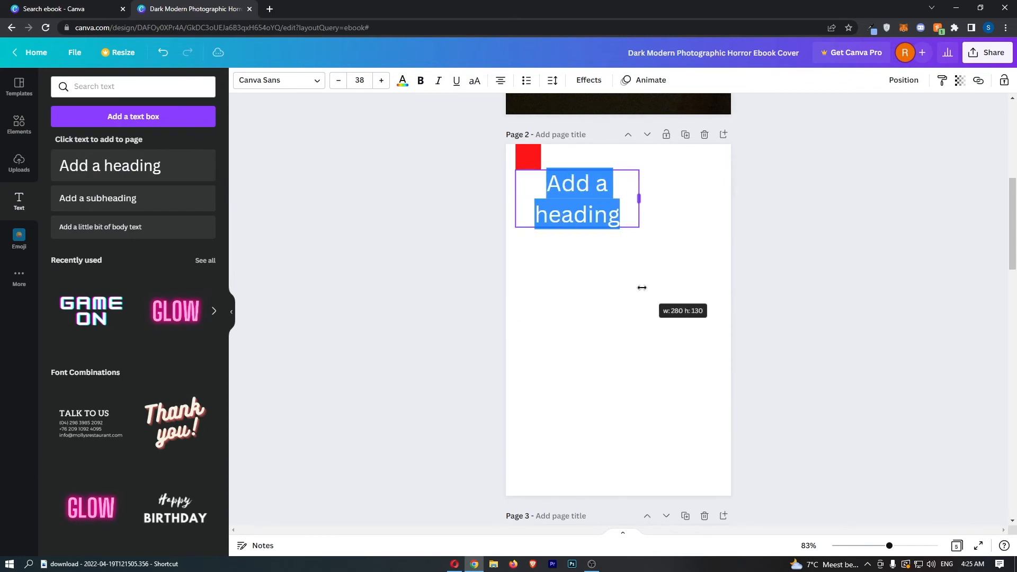
pyautogui.write('1')
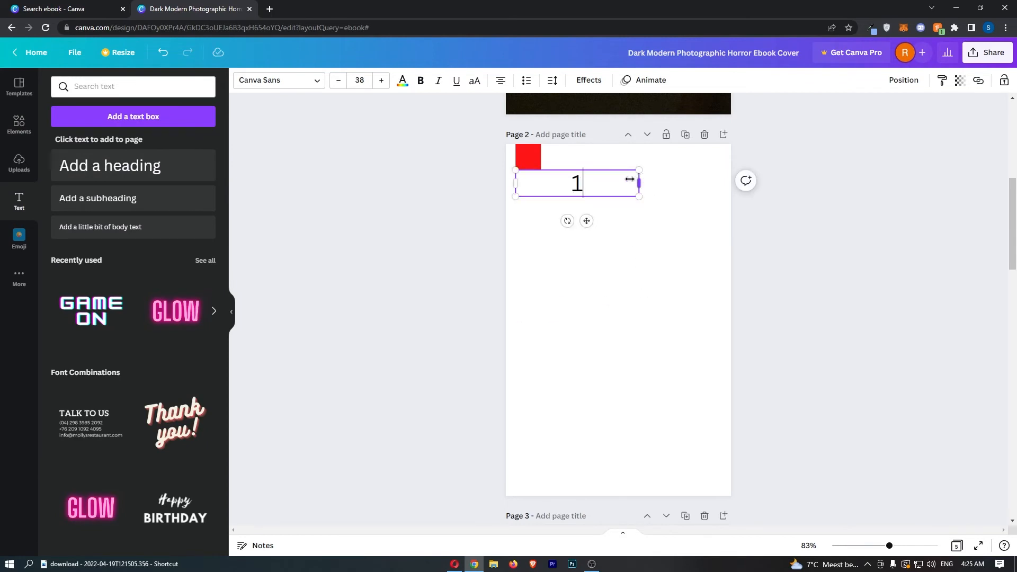
pyautogui.click(277, 79)
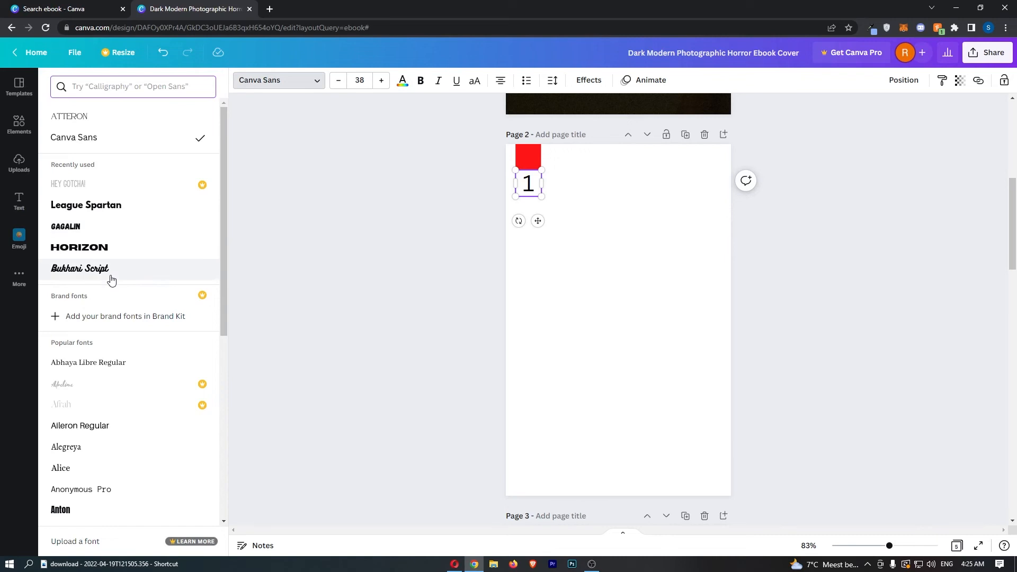
pyautogui.click(86, 204)
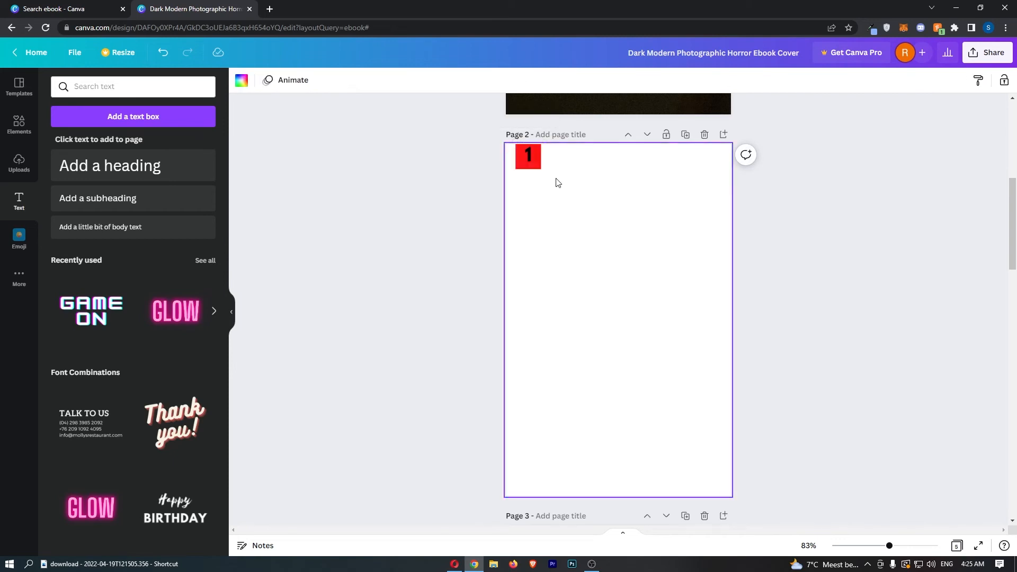
pyautogui.moveTo(622, 198)
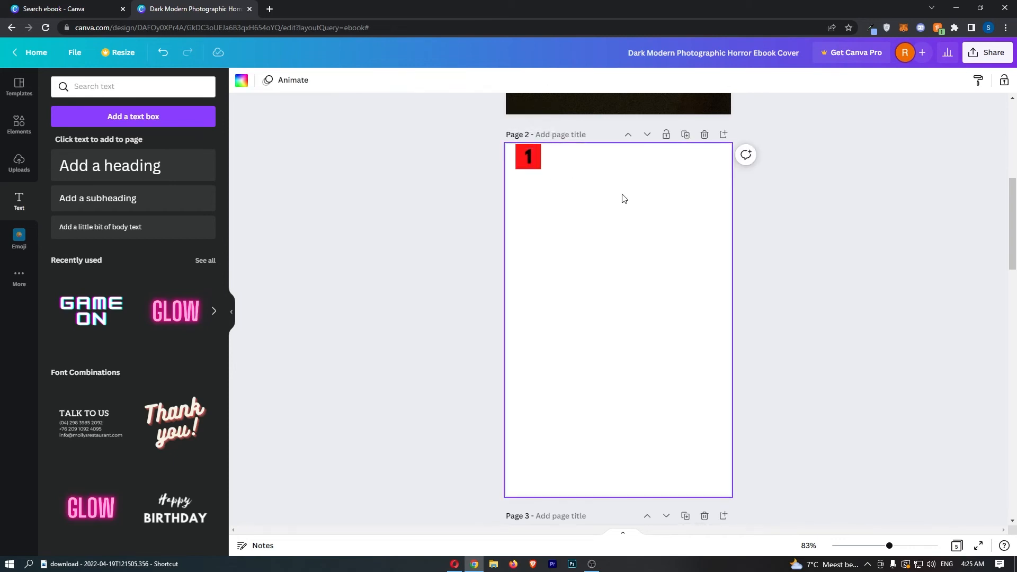
# Step: Delete the red square, leaving only the bold number 1 in the top-left
pyautogui.click(528, 156)
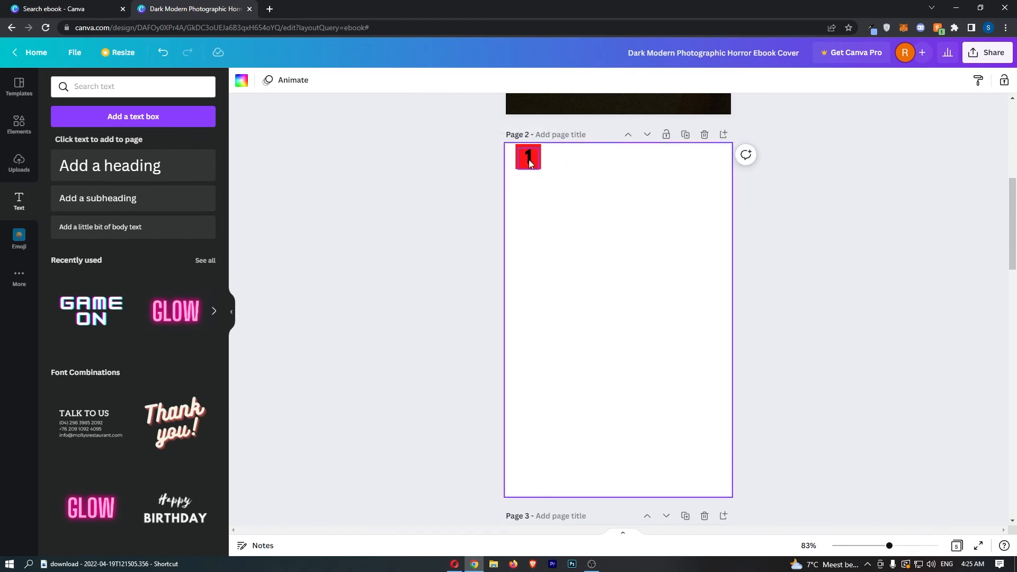
pyautogui.click(528, 157)
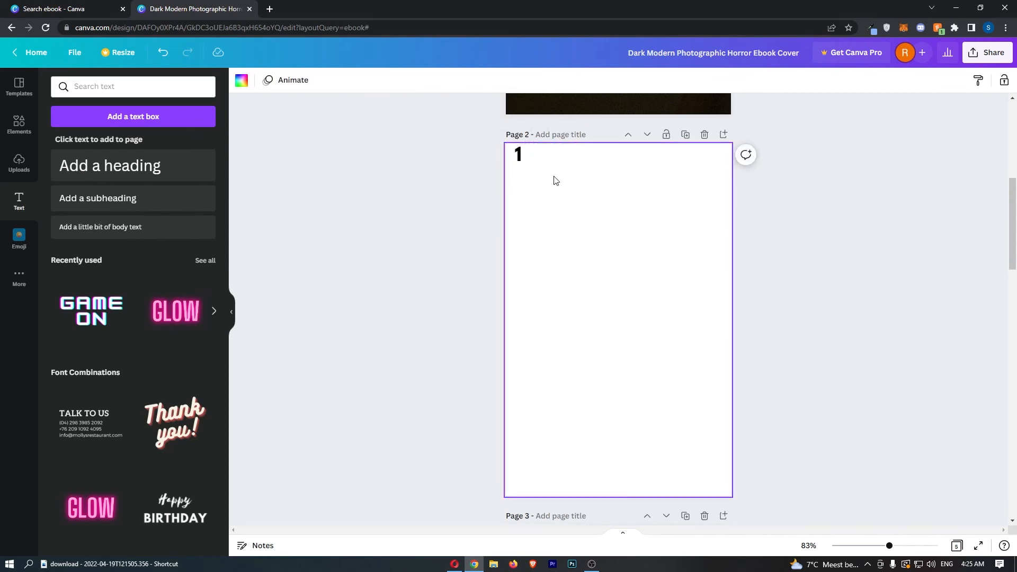
pyautogui.click(516, 153)
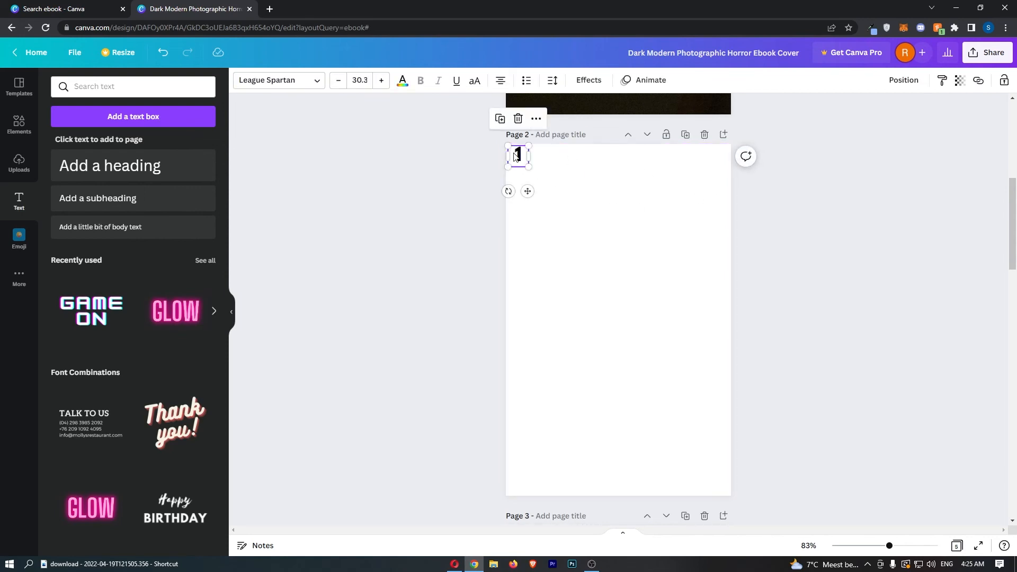